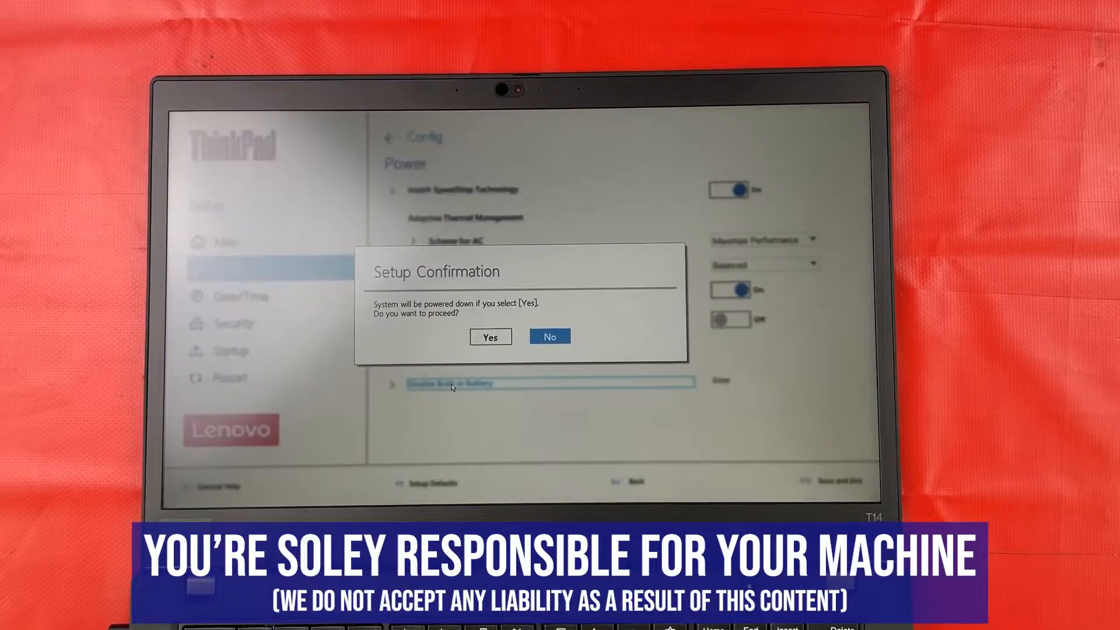
Decline the Setup Confirmation so the built-in battery stays enabled.
{"action": "left_click", "coordinate": [550, 336]}
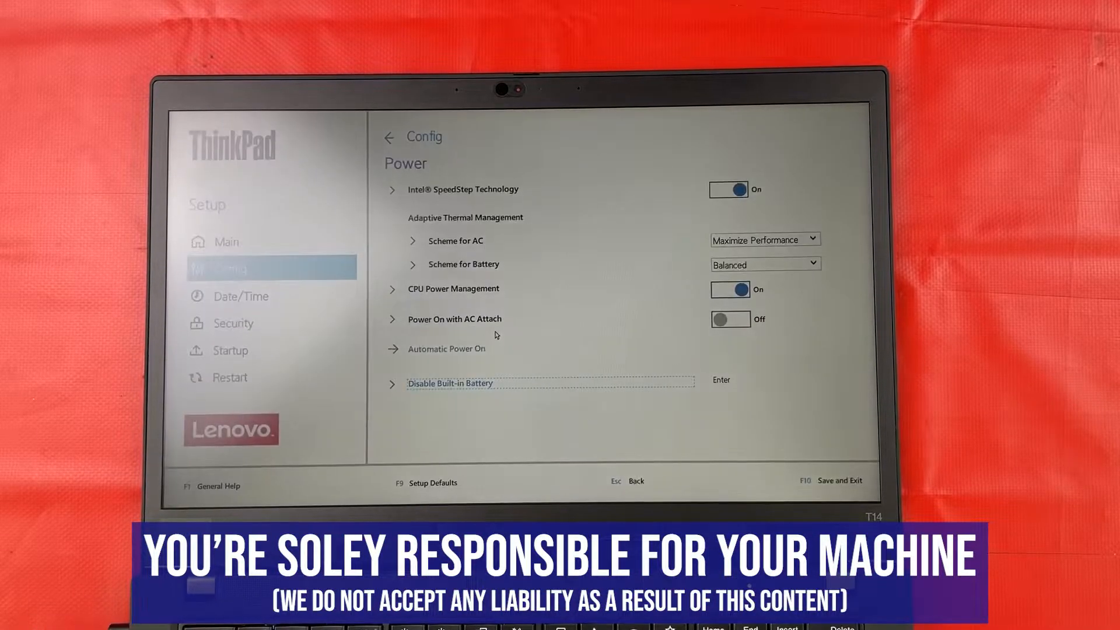